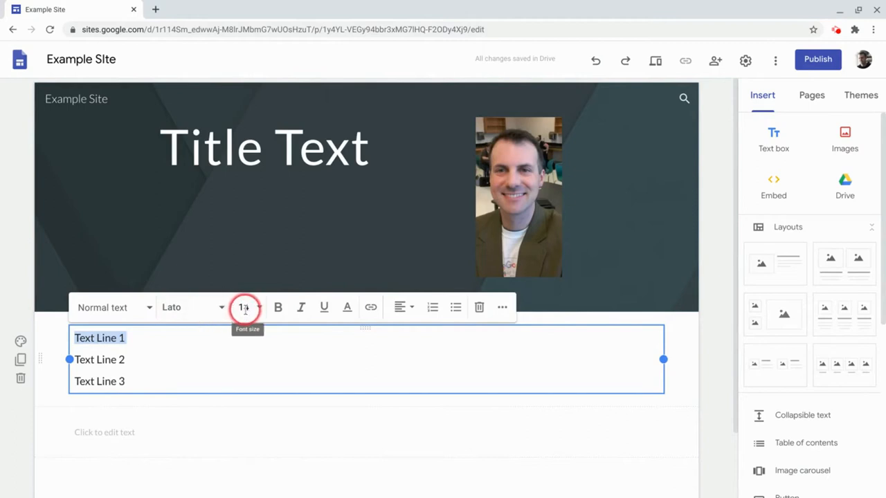
Set the font size of Text Line 1–3 to 14 pt from the floating toolbar.
{"action": "left_click", "coordinate": [244, 308]}
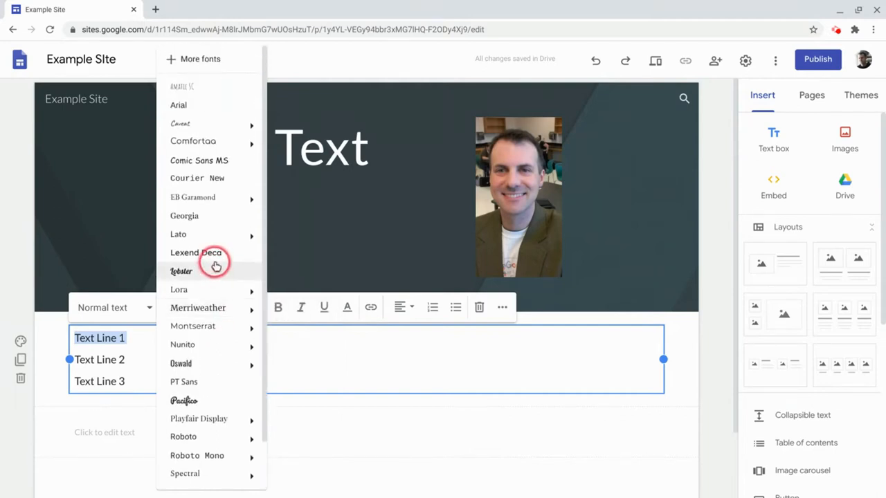
{"action": "left_click", "coordinate": [196, 252]}
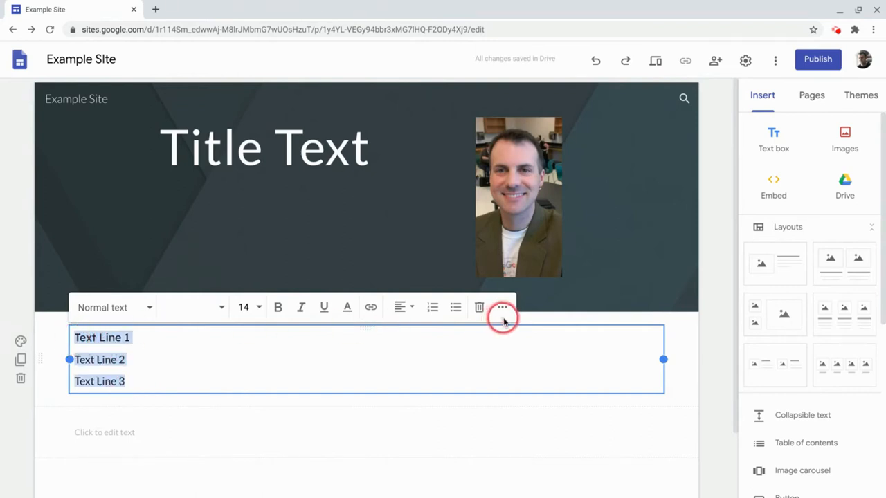
Try double spacing, settle on single spacing, and add space before the paragraph.
{"action": "left_click", "coordinate": [503, 307]}
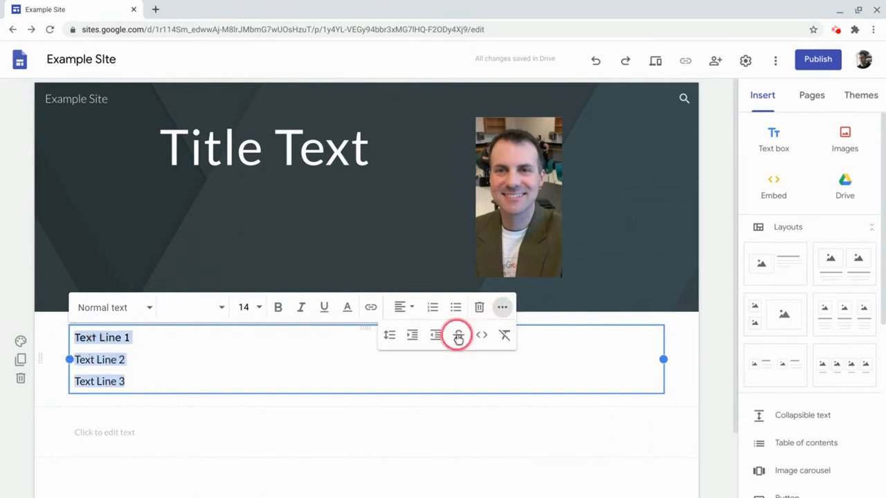
{"action": "mouse_move", "coordinate": [389, 335]}
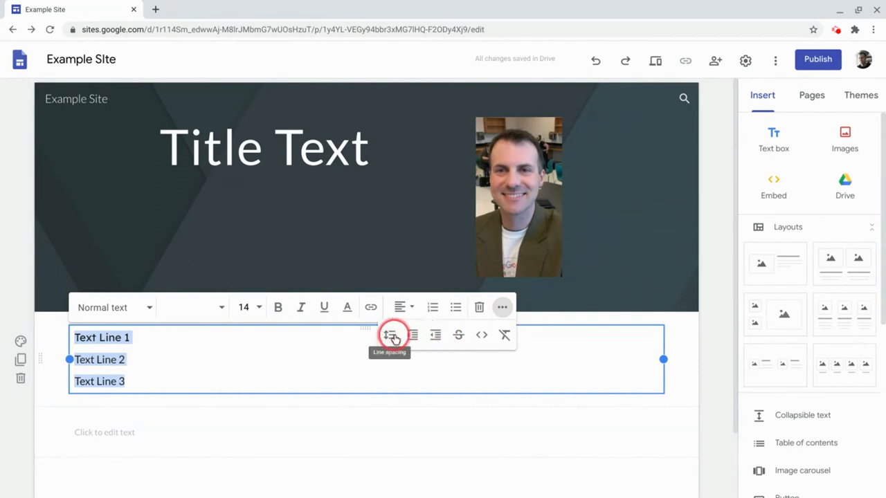
{"action": "left_click", "coordinate": [390, 335]}
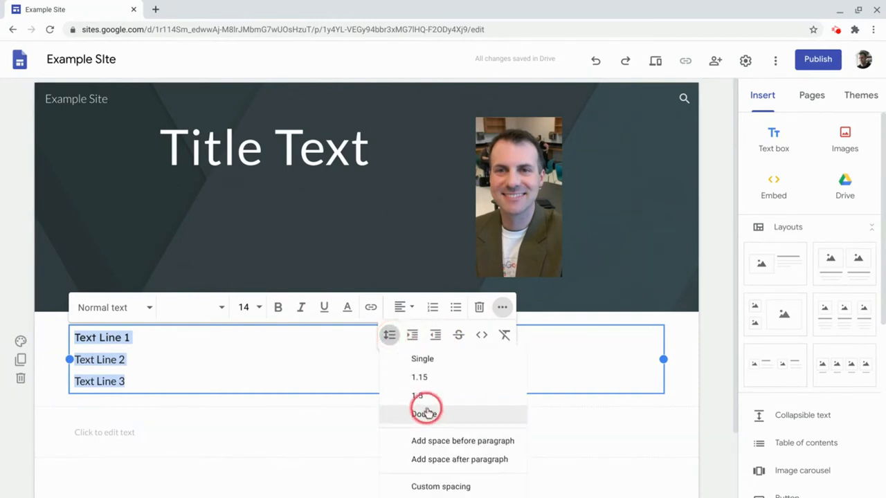
{"action": "left_click", "coordinate": [425, 413]}
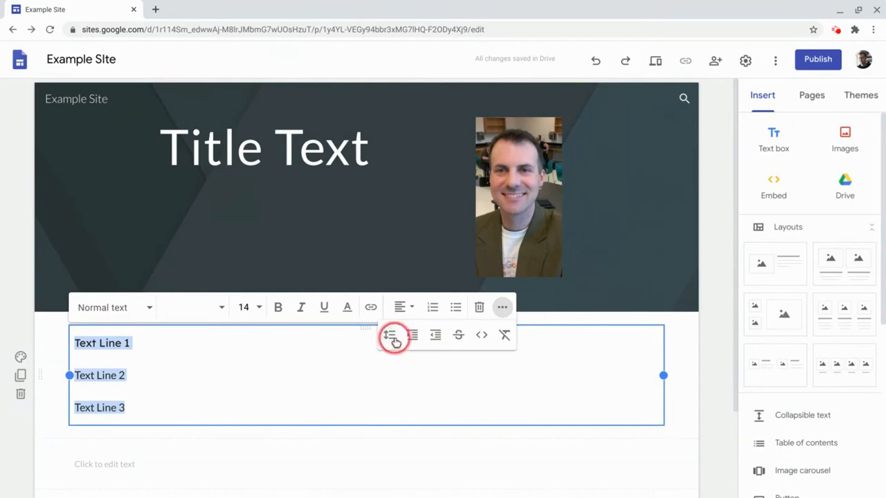
{"action": "left_click", "coordinate": [390, 335]}
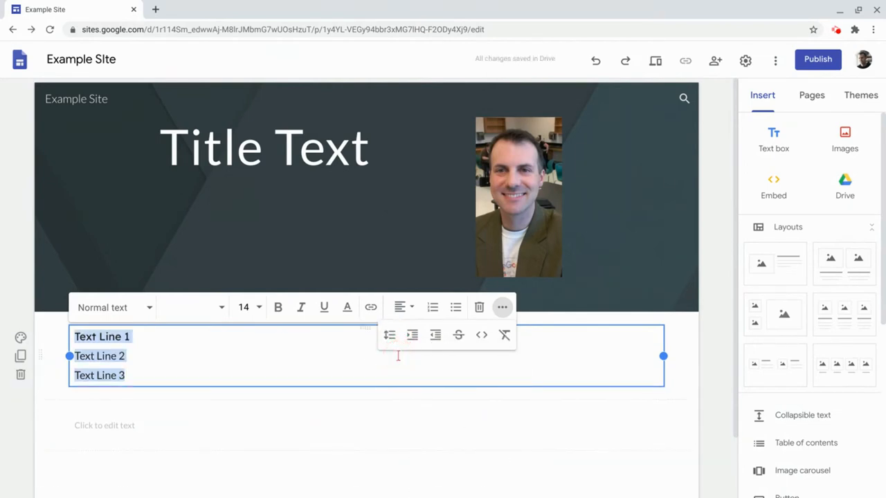
{"action": "left_click", "coordinate": [389, 335]}
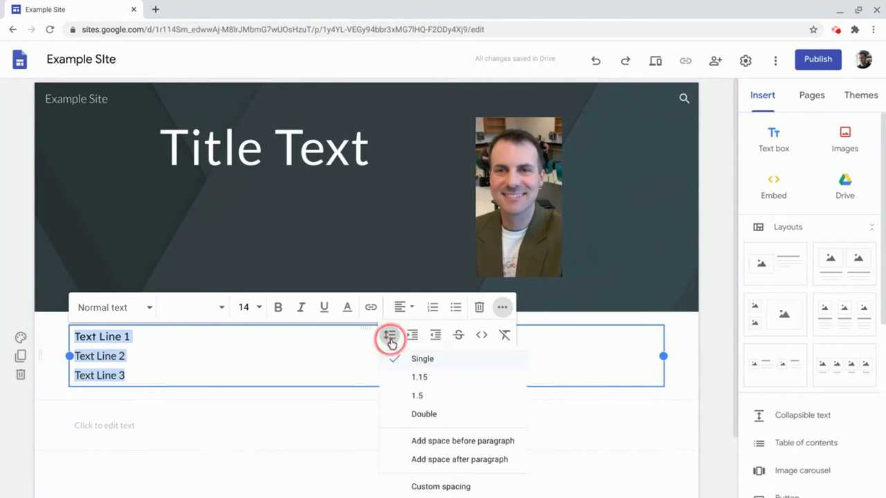
{"action": "mouse_move", "coordinate": [423, 446]}
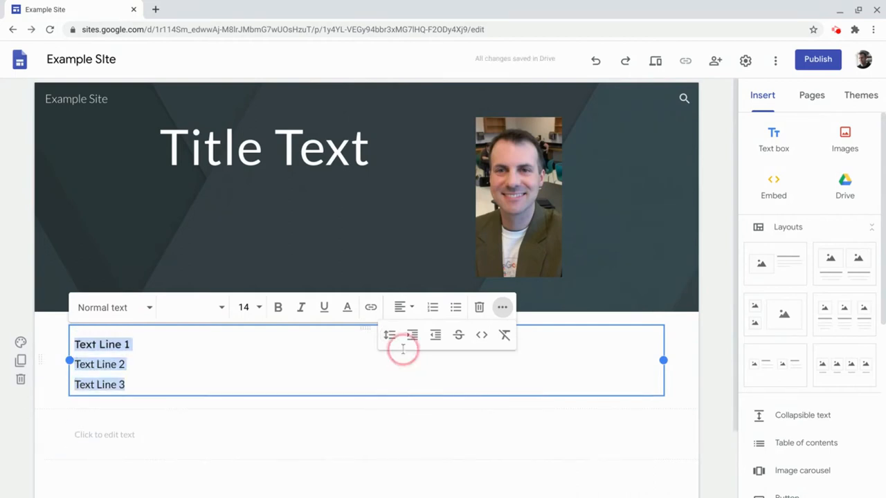
{"action": "left_click", "coordinate": [389, 335]}
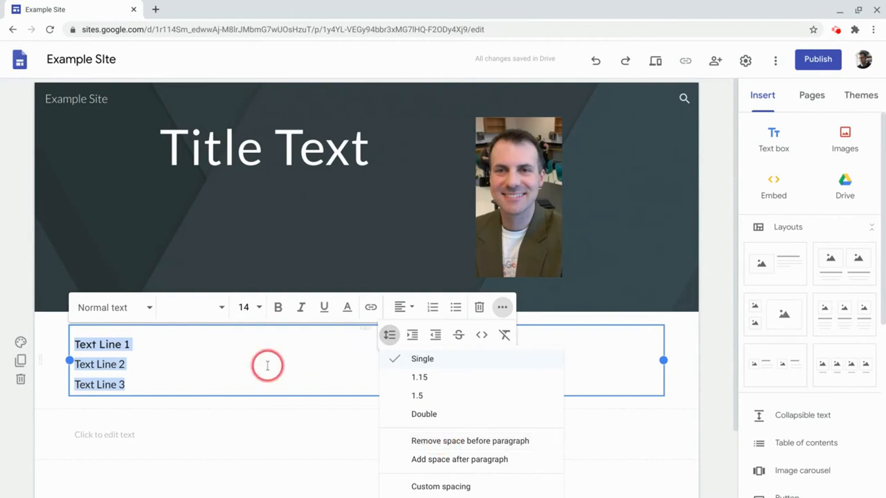
{"action": "left_click", "coordinate": [163, 343]}
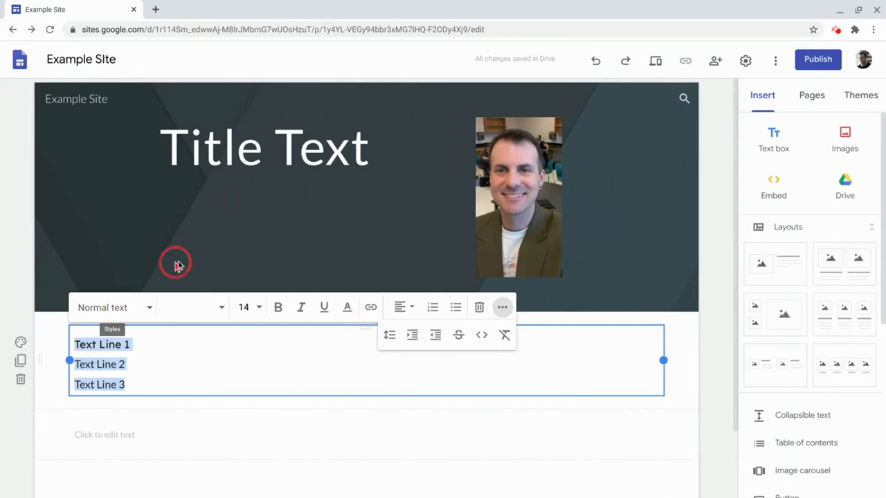
Highlight all of 'Title Text' and show its available fonts.
{"action": "left_click", "coordinate": [263, 147]}
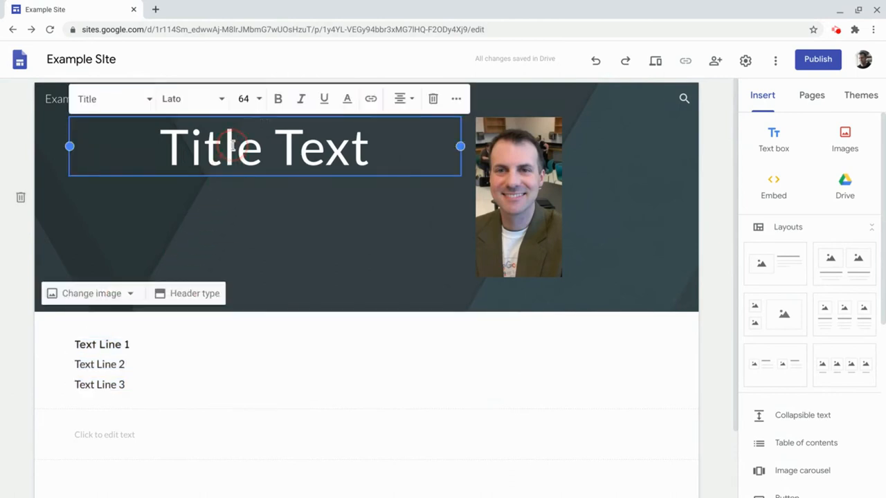
{"action": "triple_click", "coordinate": [263, 147]}
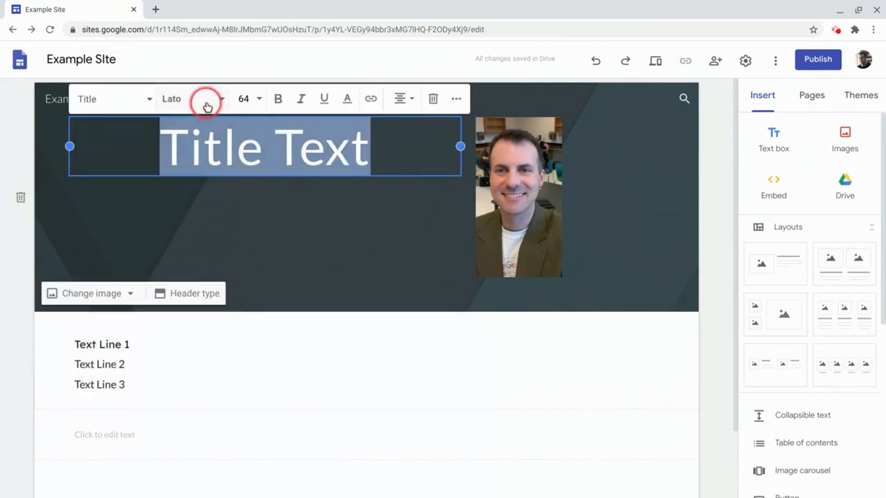
{"action": "mouse_move", "coordinate": [207, 104]}
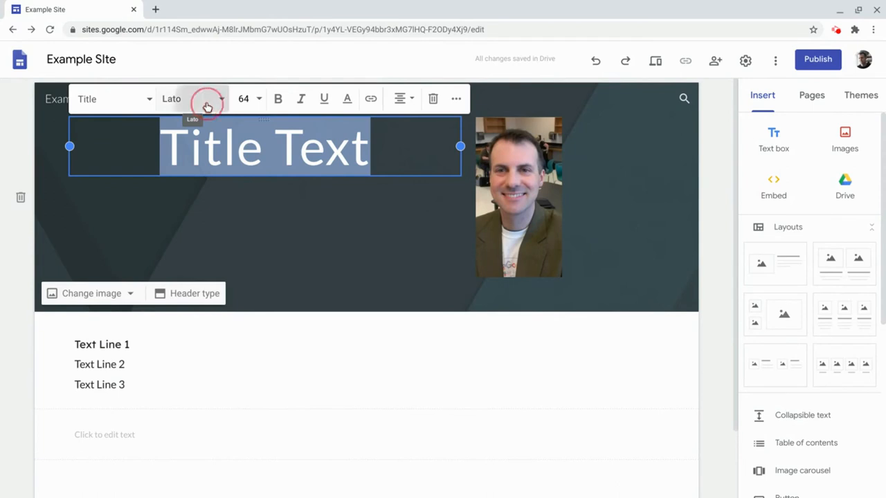
{"action": "left_click", "coordinate": [171, 98]}
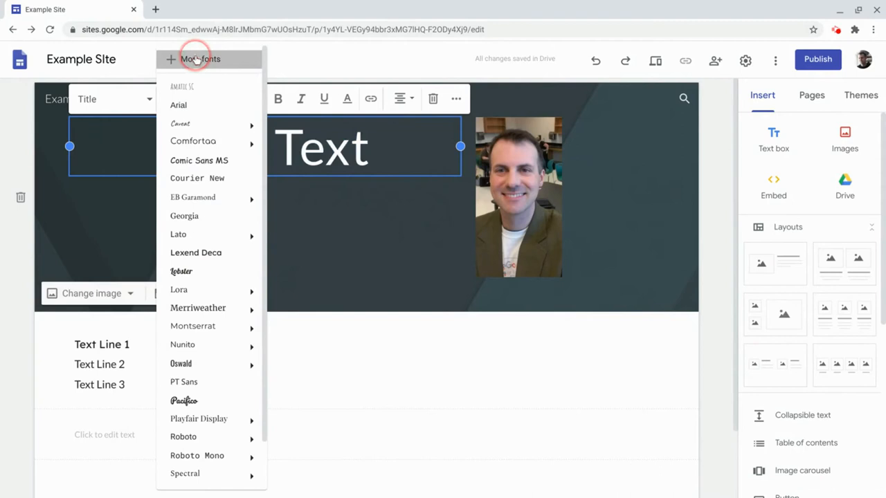
Search More fonts for 'lexend' and apply Lexend Zetta to the title.
{"action": "left_click", "coordinate": [199, 58]}
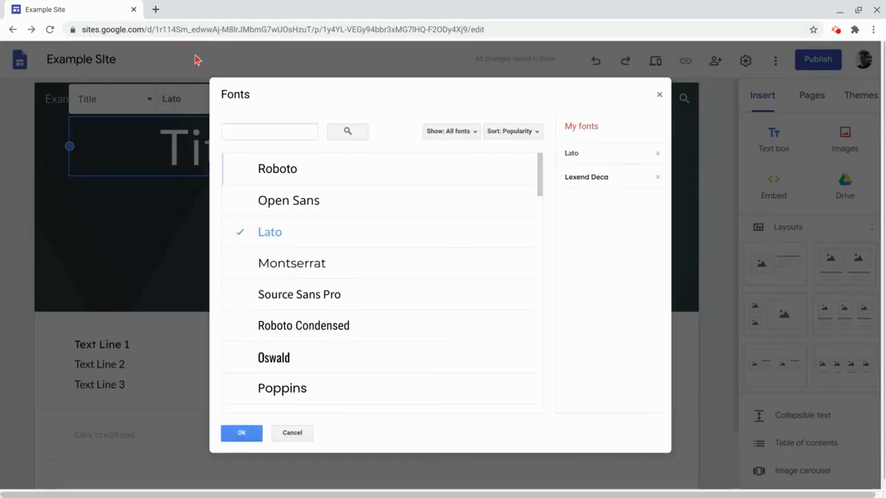
{"action": "left_click", "coordinate": [268, 132]}
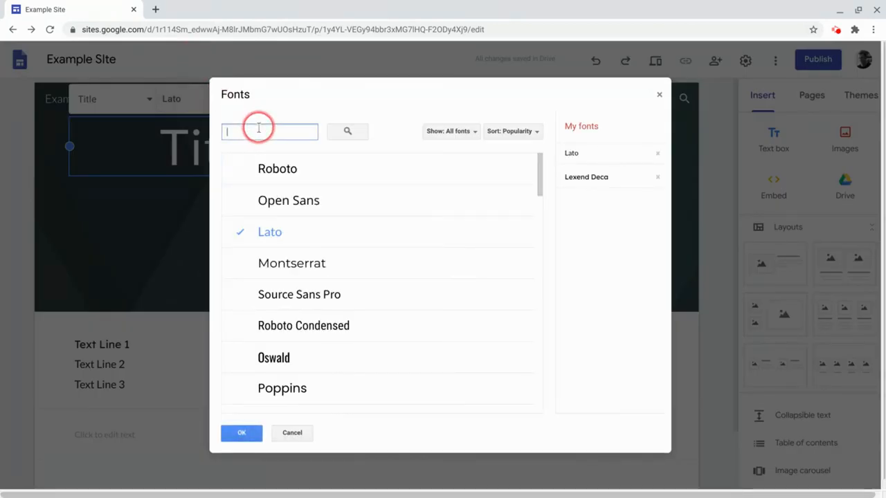
{"action": "type", "text": "lexend"}
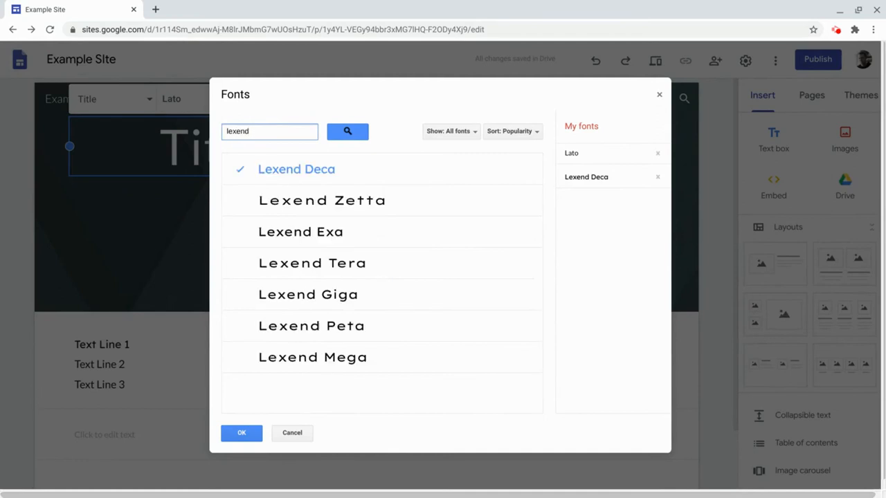
{"action": "left_click", "coordinate": [322, 199]}
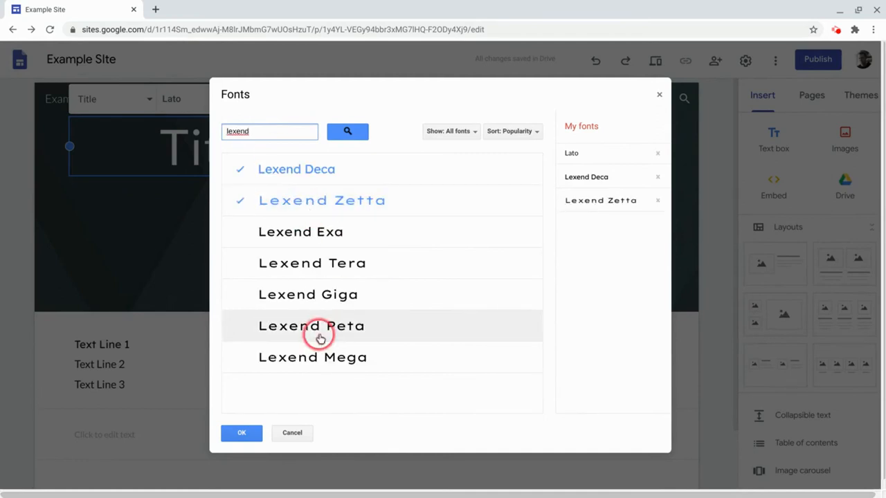
{"action": "left_click", "coordinate": [241, 432]}
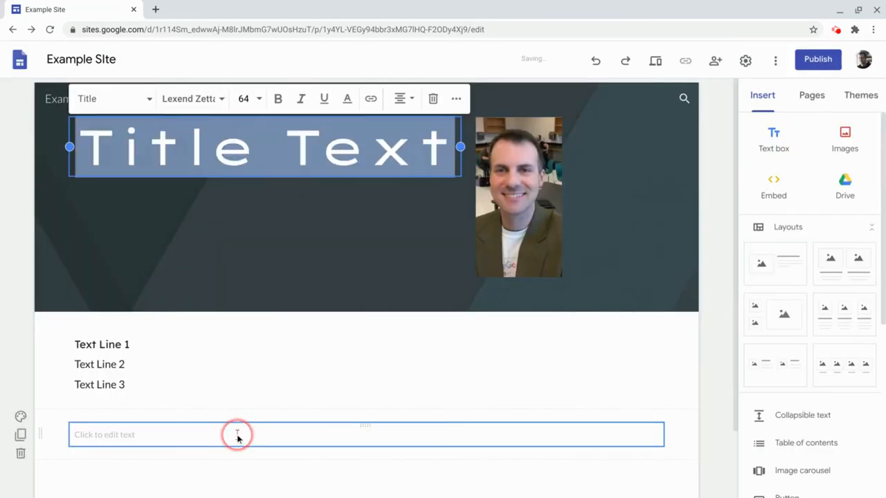
Leave the title, then bring up its paragraph styles to choose Heading.
{"action": "left_click", "coordinate": [279, 238]}
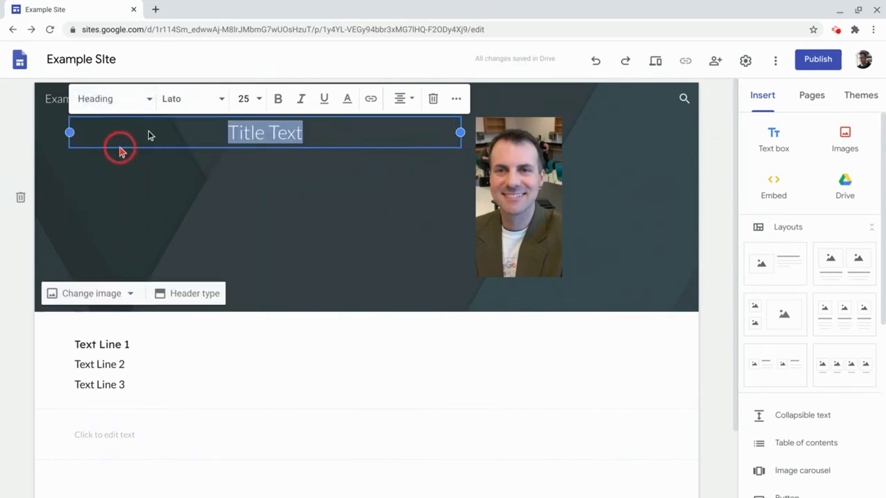
{"action": "left_click", "coordinate": [114, 98]}
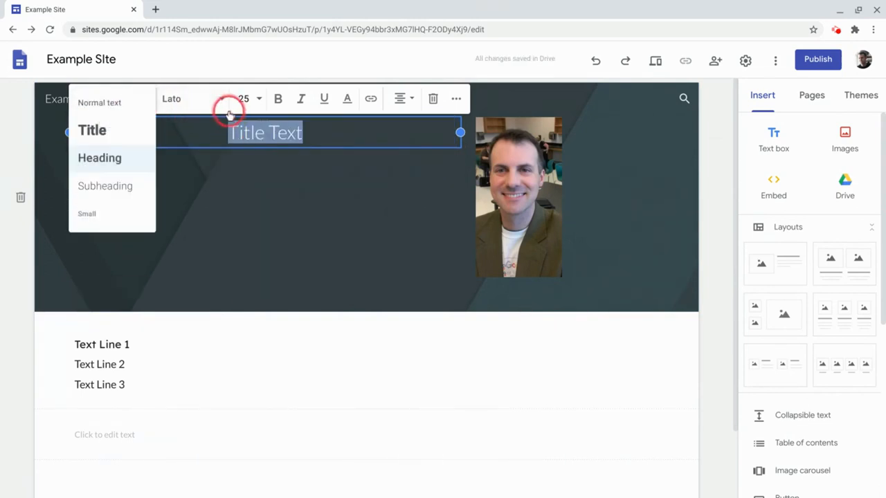